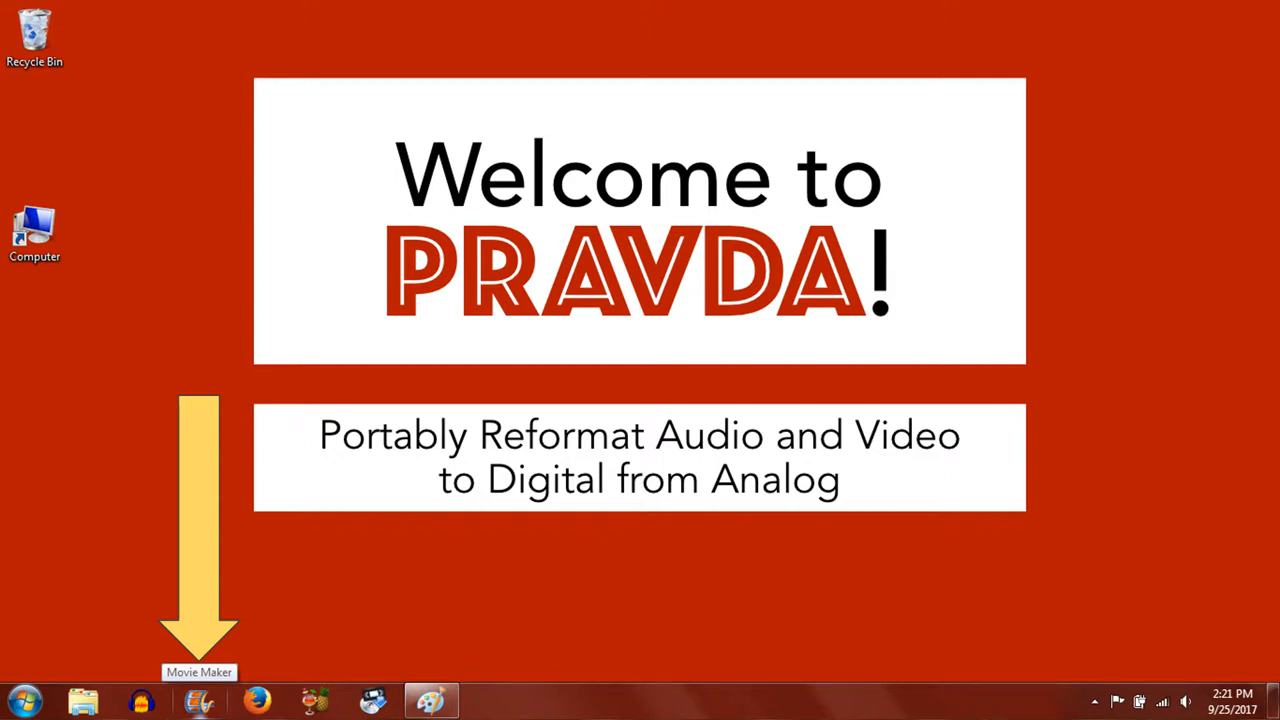
Launch Windows Movie Maker and show its file menu with the import-from-device option.
left_click(198, 699)
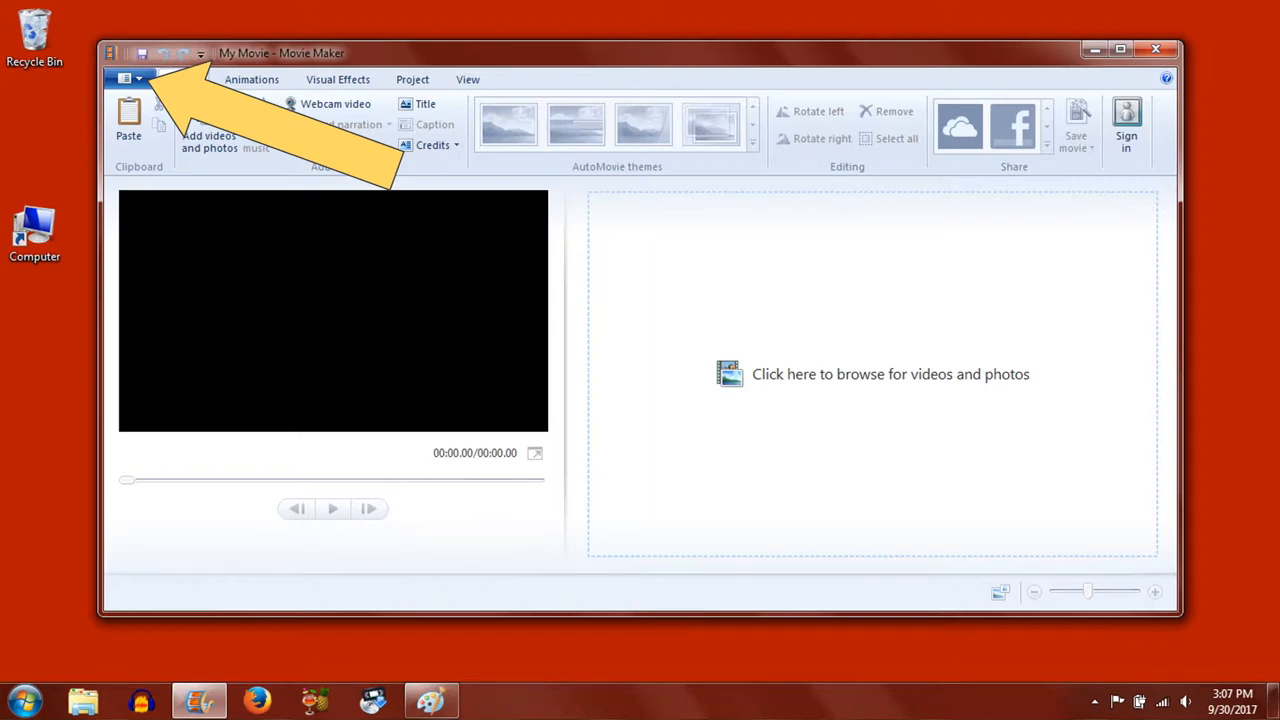
left_click(127, 78)
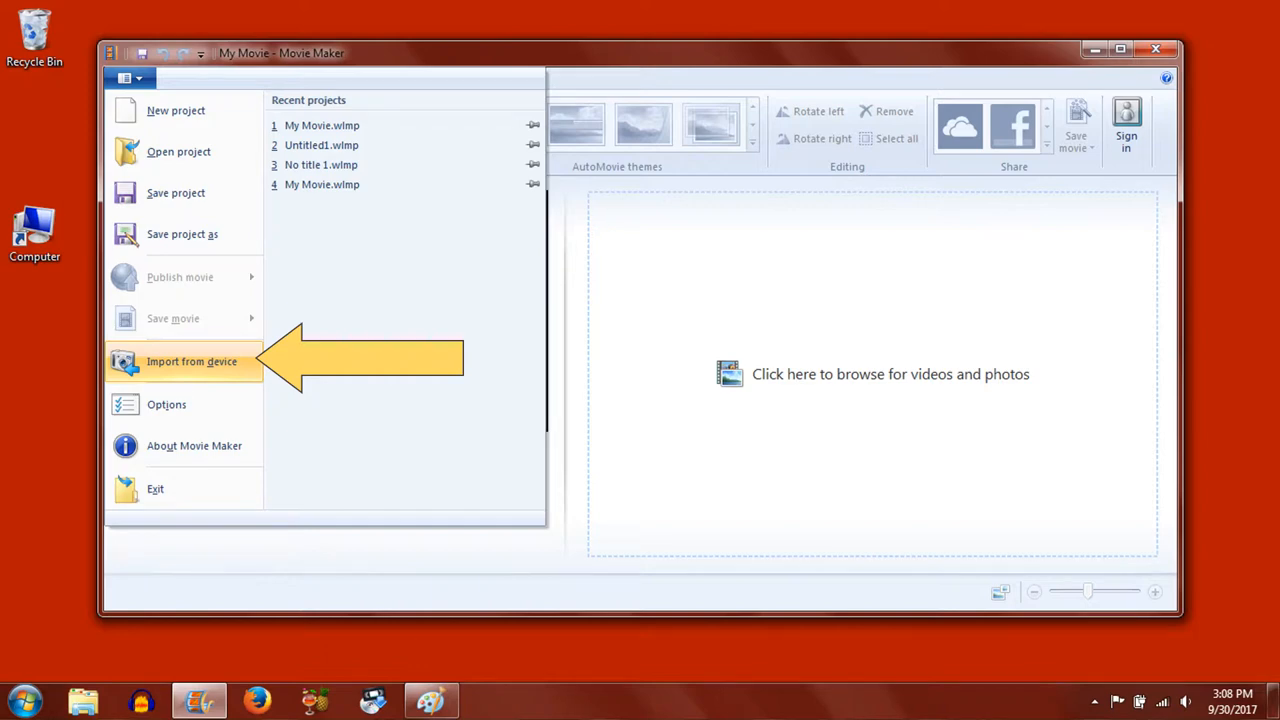
Import from device, choosing the Microsoft DV Camera and VCR.
left_click(191, 361)
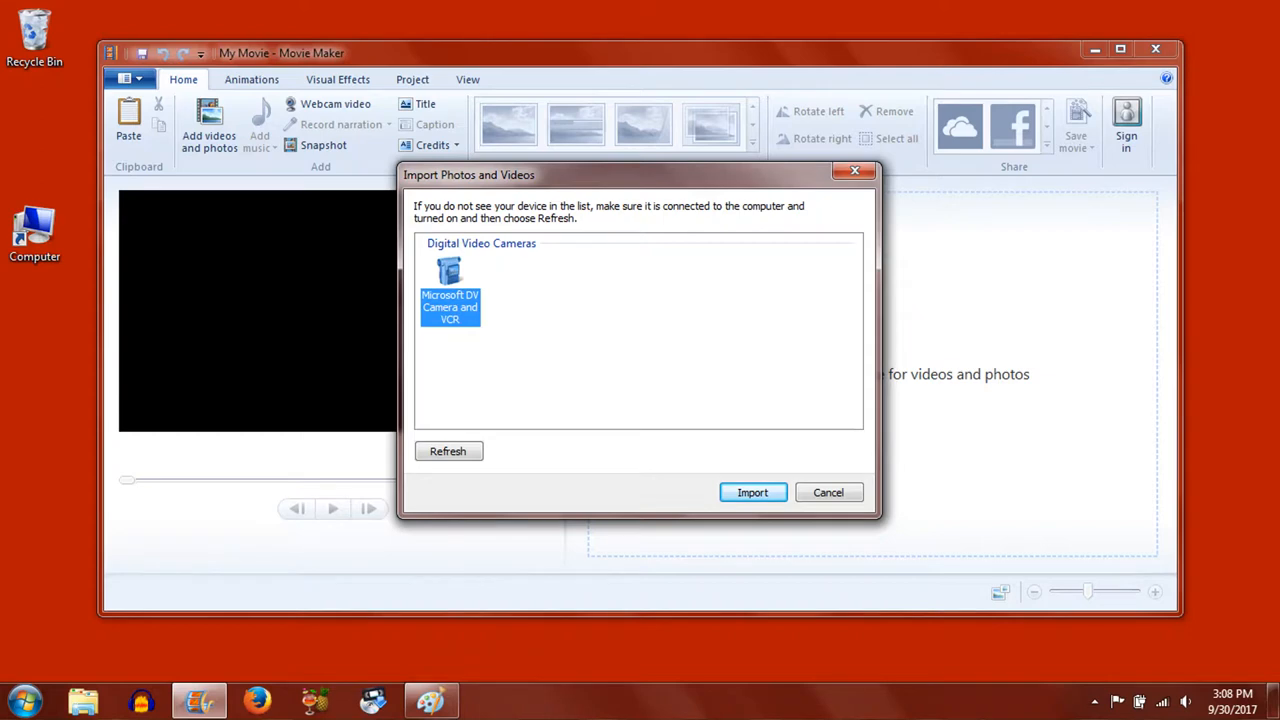
left_click(752, 492)
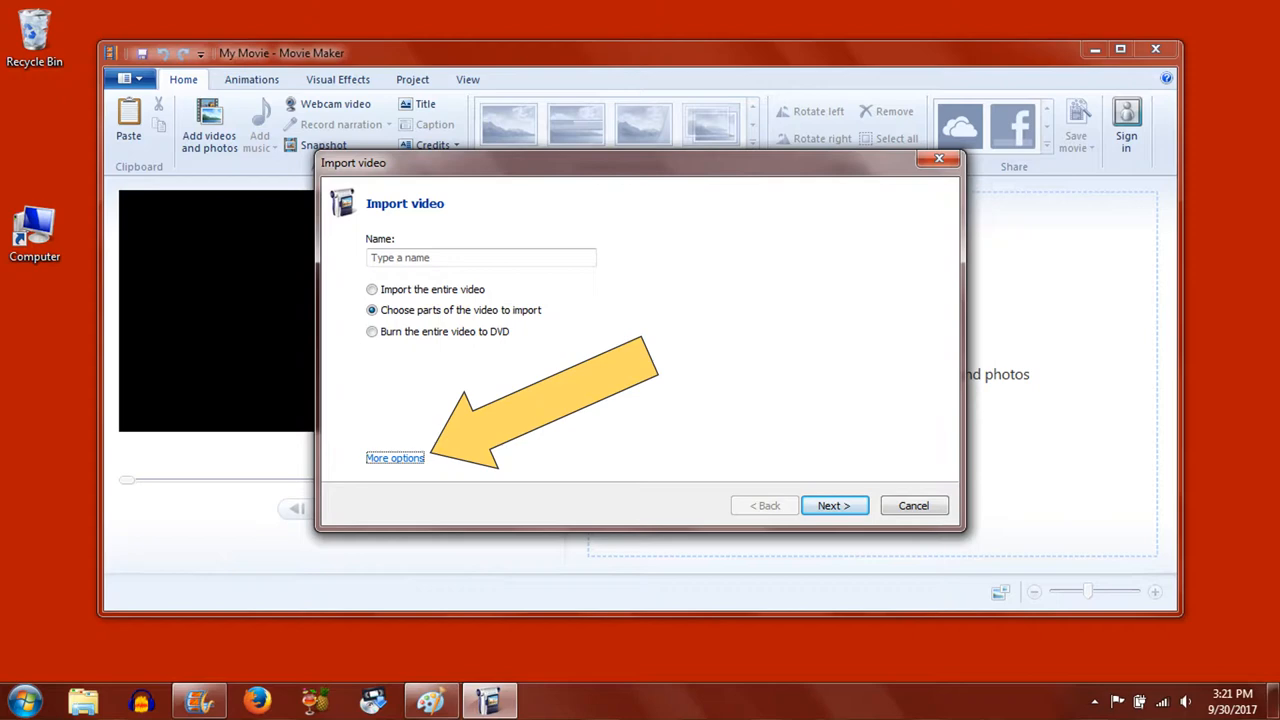
Set the import folder to F:\ and name the video 'My Home Movie'.
left_click(394, 457)
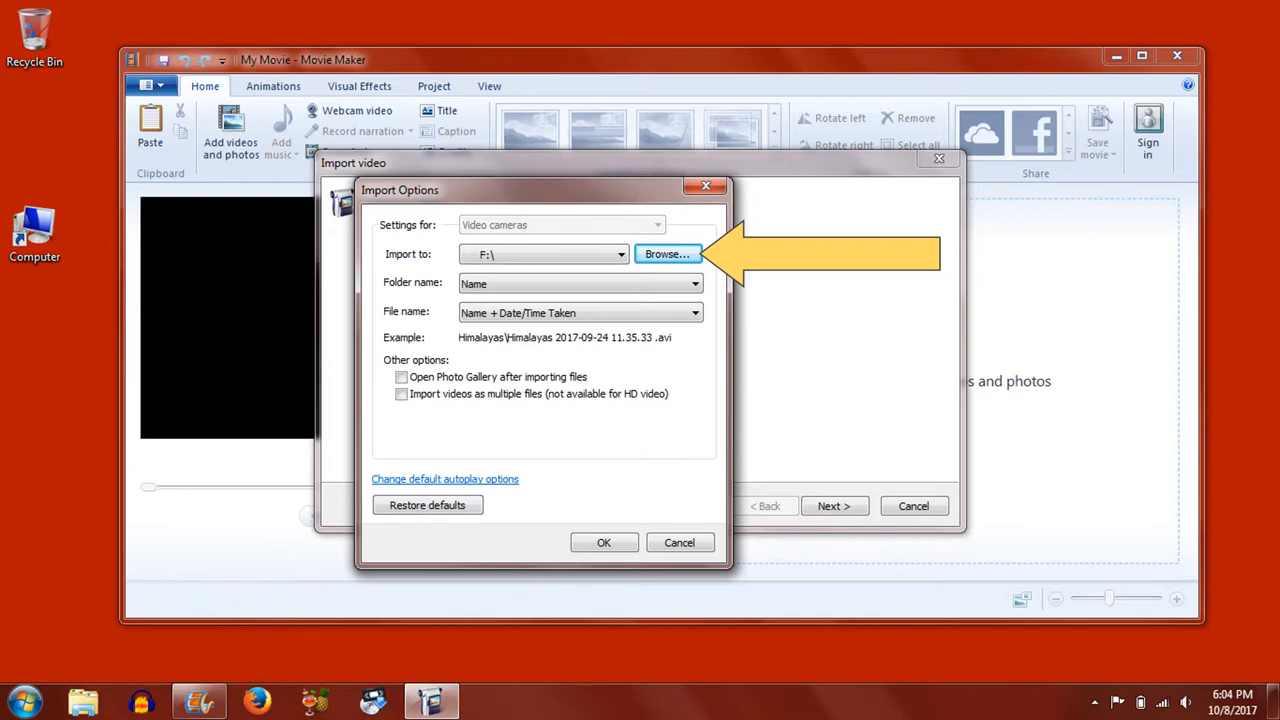
left_click(666, 253)
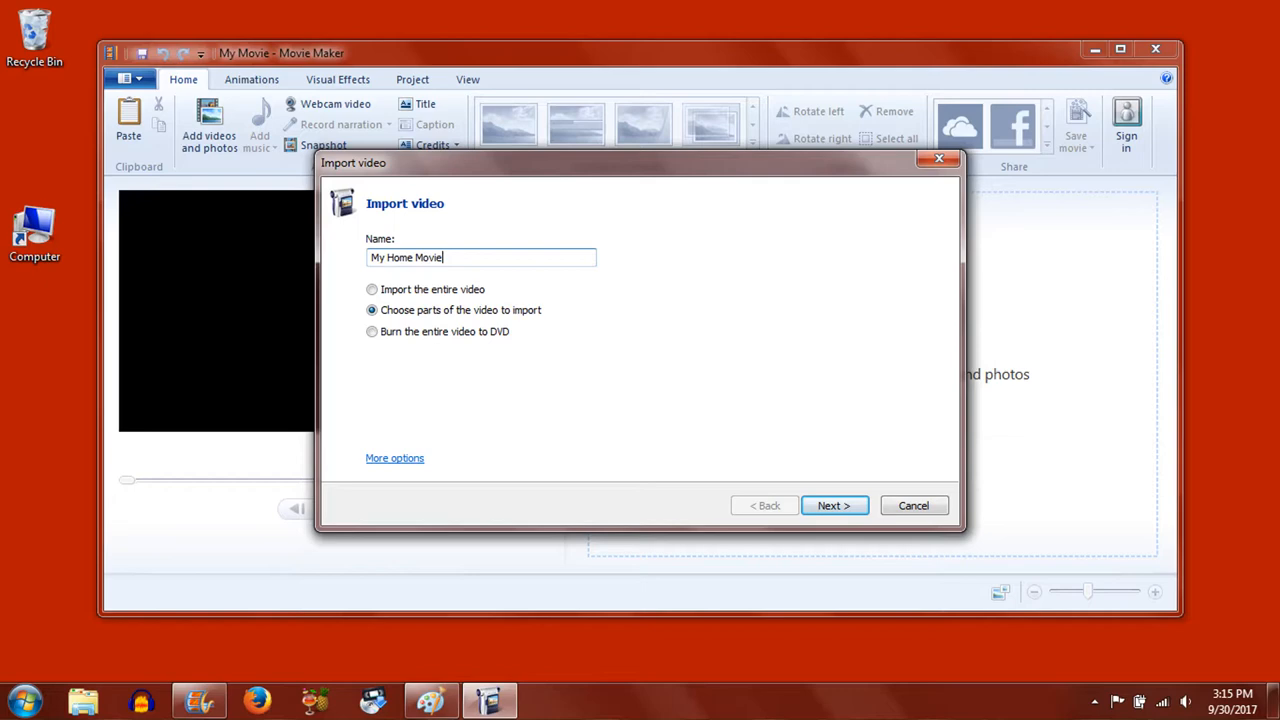
left_click(834, 505)
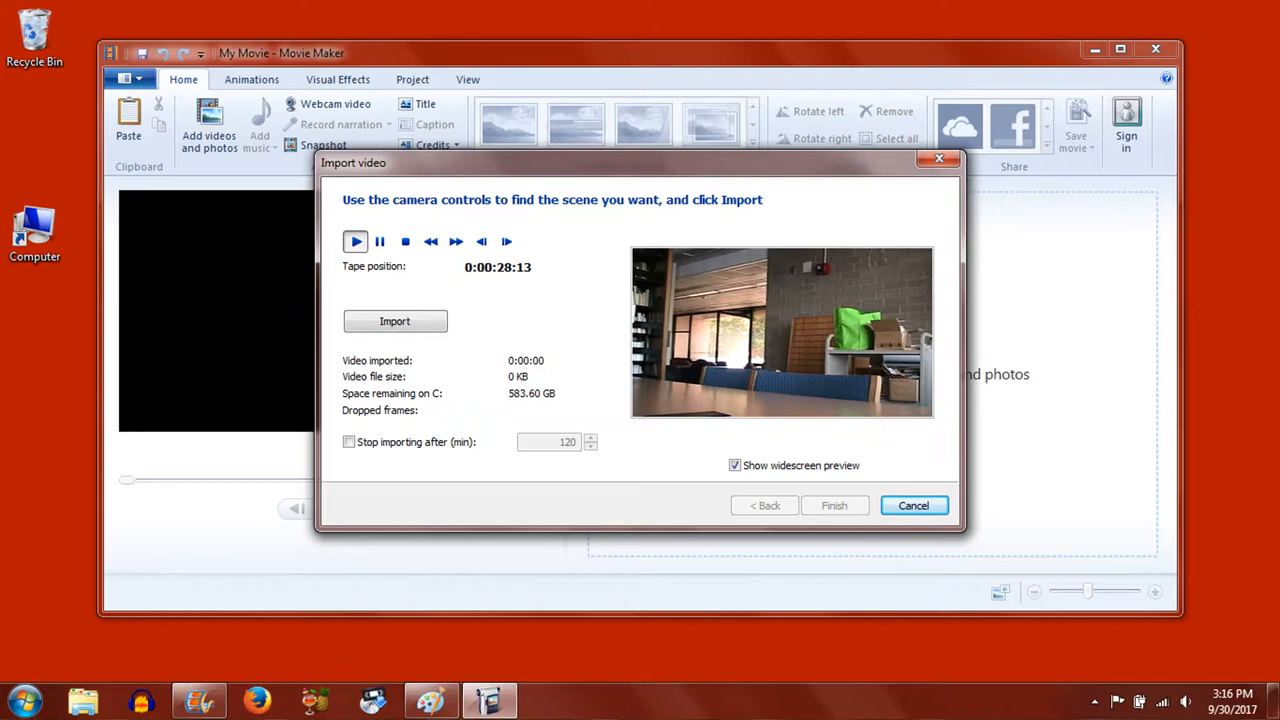
Cue the DV tape to the scene and import it as My Home Movie.avi.
left_click(394, 321)
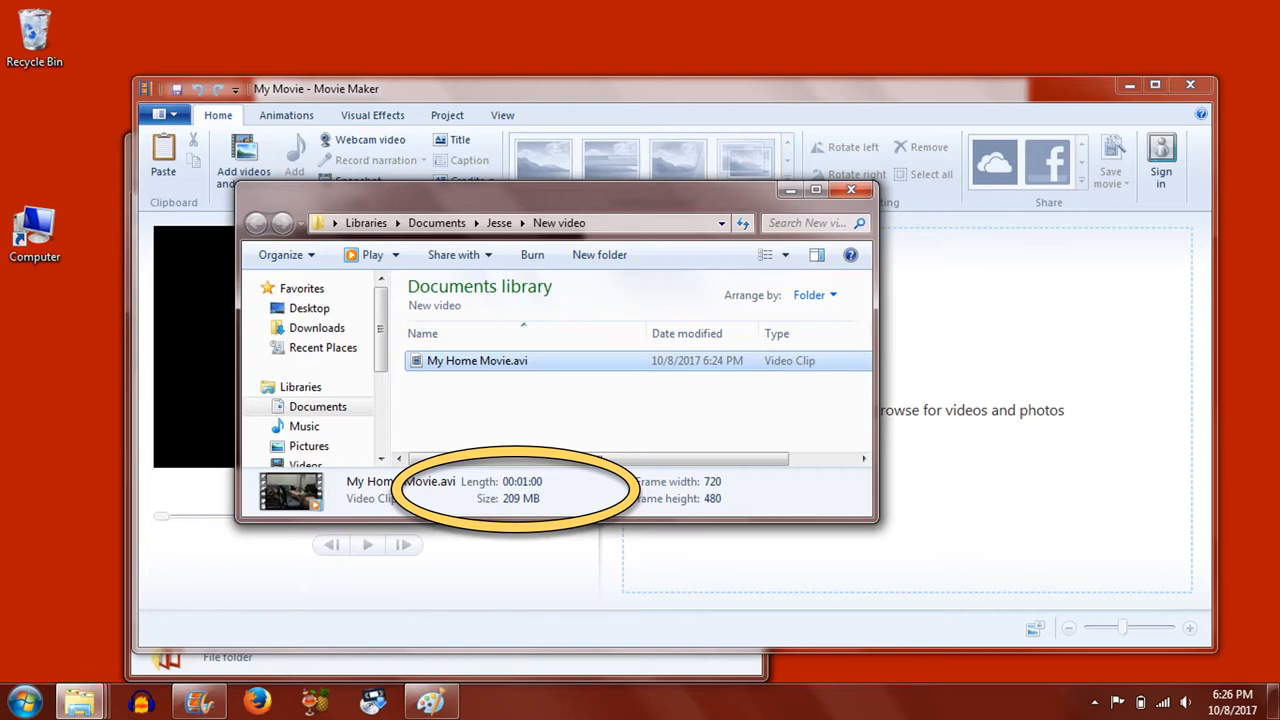
Check My Home Movie.avi in the New video folder: one minute, 209 MB.
right_click(477, 360)
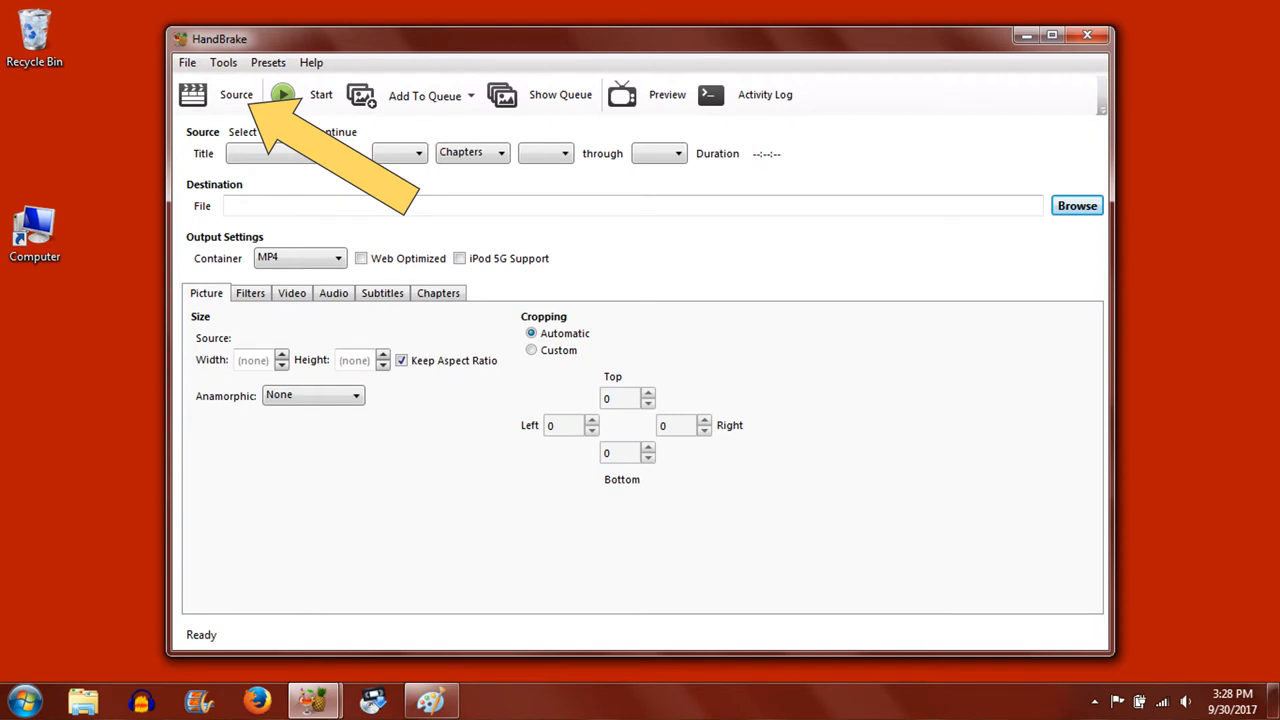
Load My Video 2017-09-30 15.23.34.avi from TOSHIBA EXT (F:)\My Video as the source.
left_click(236, 94)
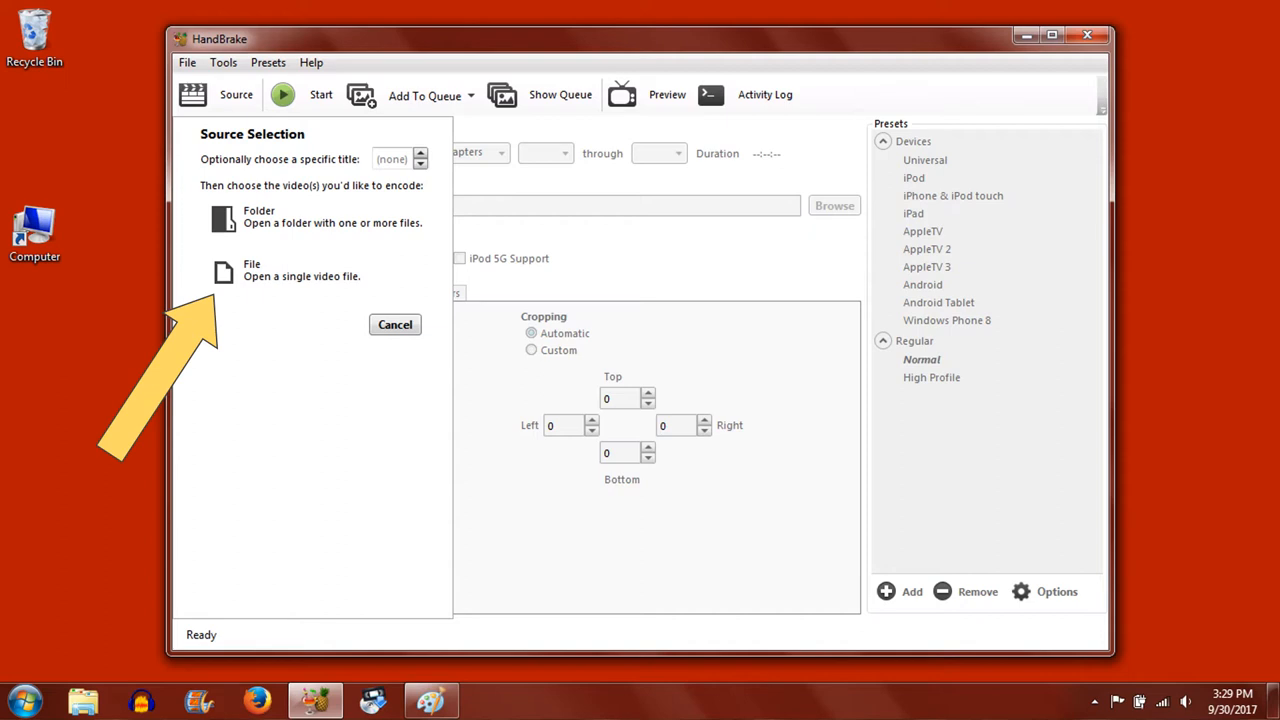
left_click(252, 270)
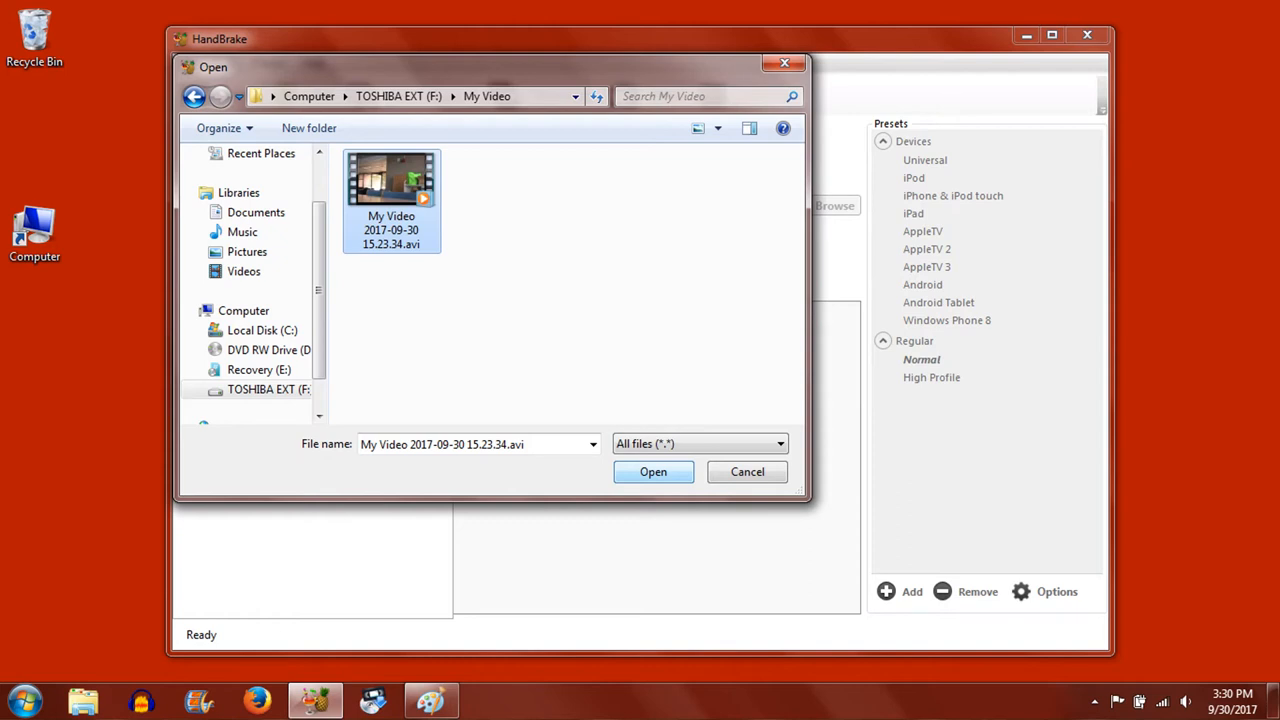
left_click(653, 471)
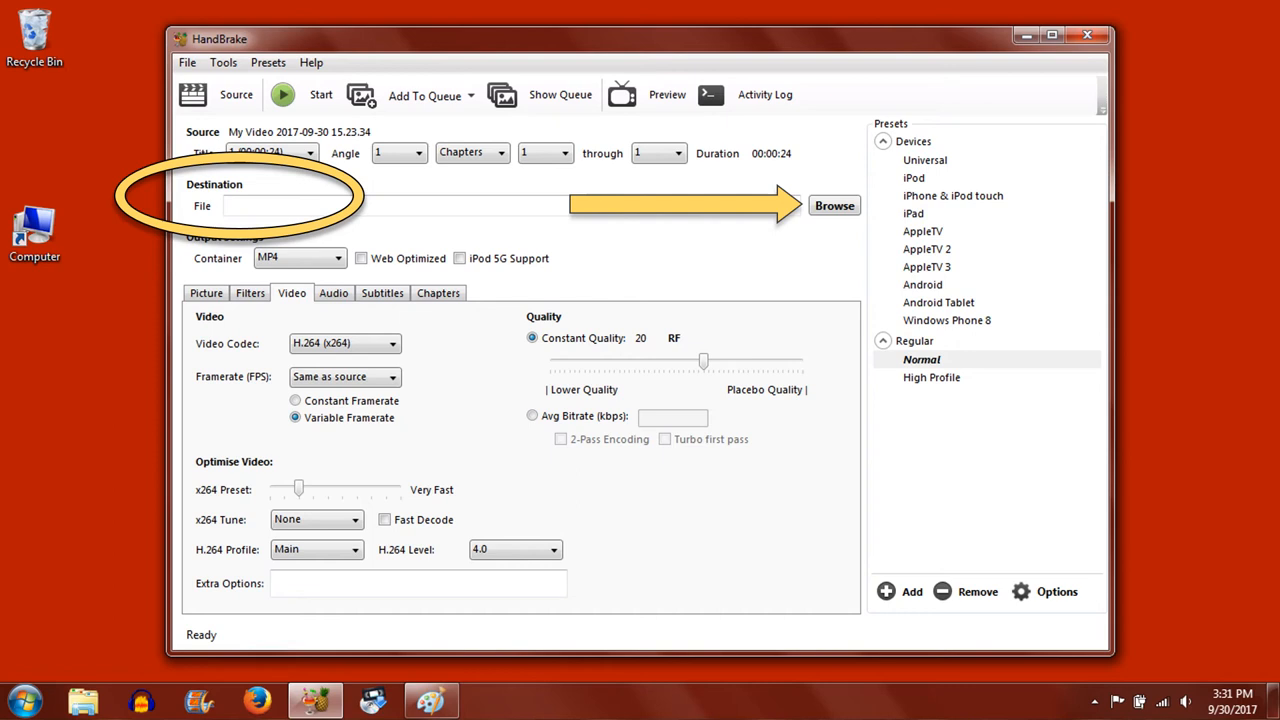
Set the destination to 'Access copy.mp4' on TOSHIBA EXT (F:).
left_click(834, 205)
type("Access copy")
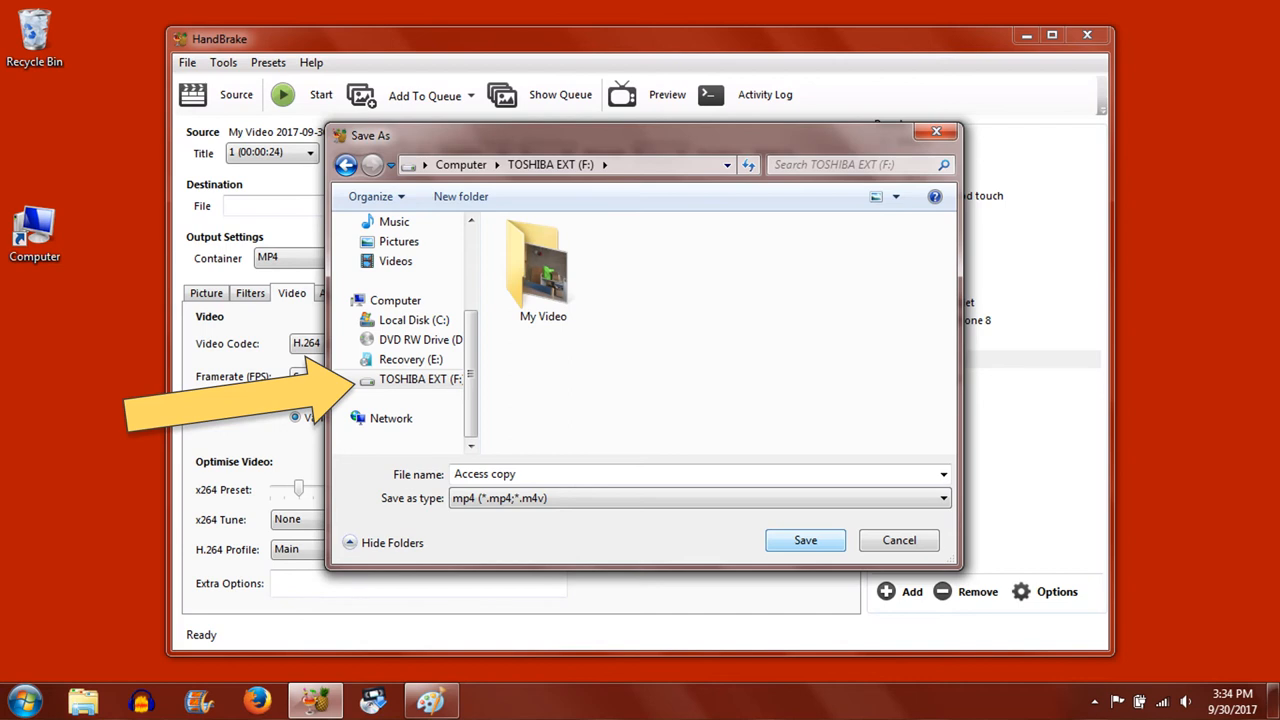
left_click(805, 540)
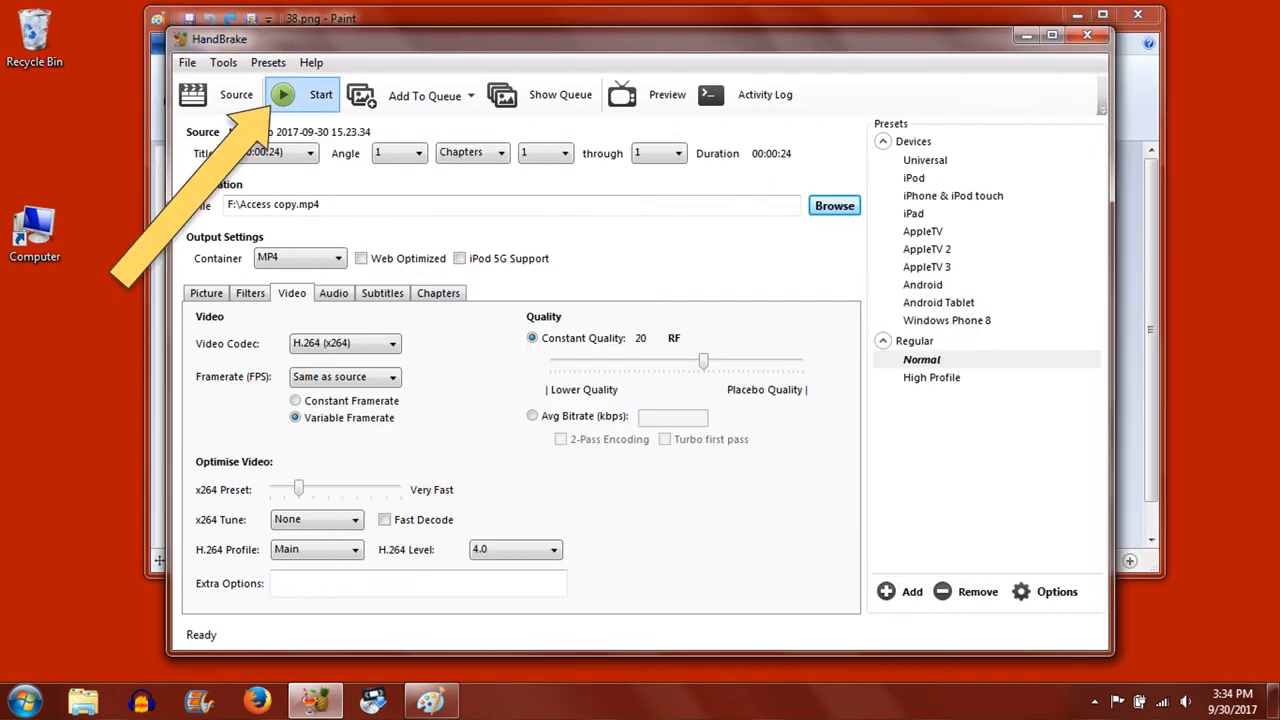